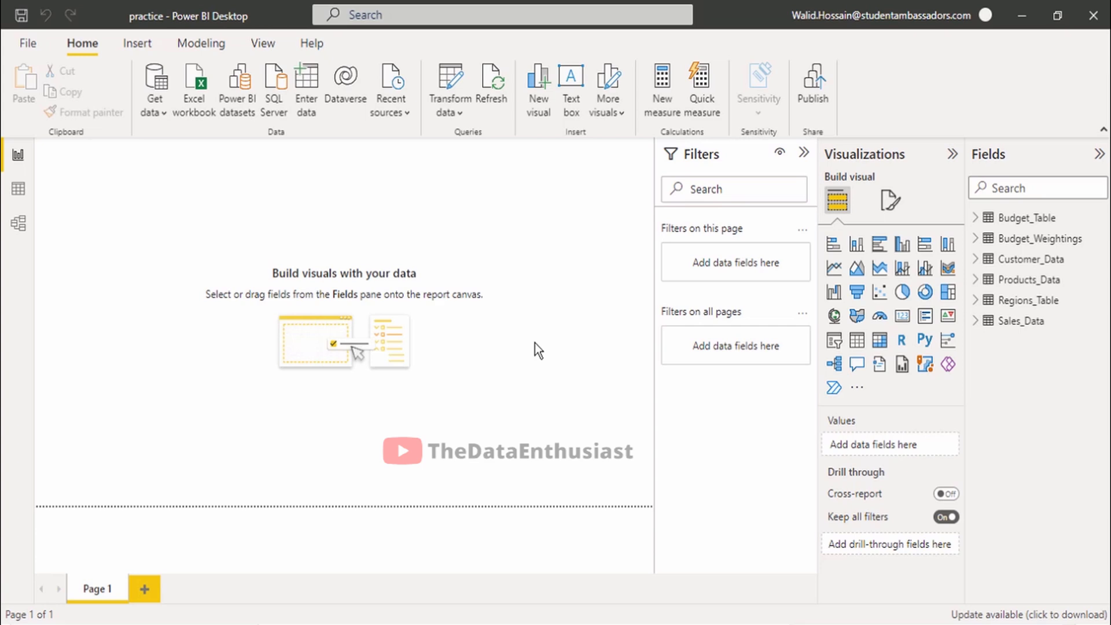
mouse_move(662, 85)
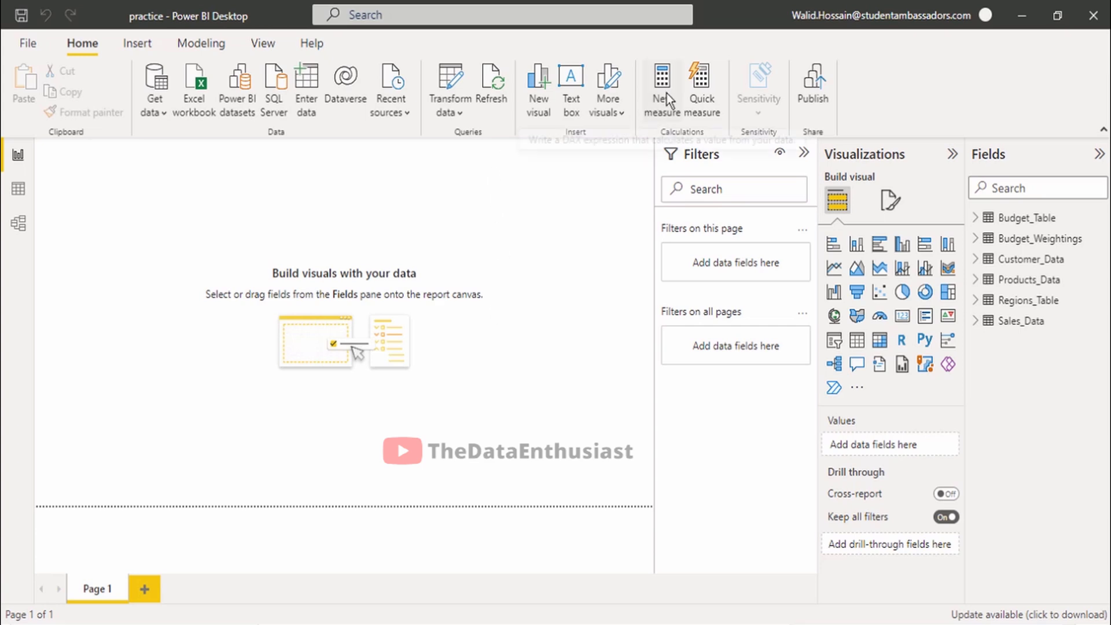
- Start a new measure with the formula total sum = SUM(
click(1021, 218)
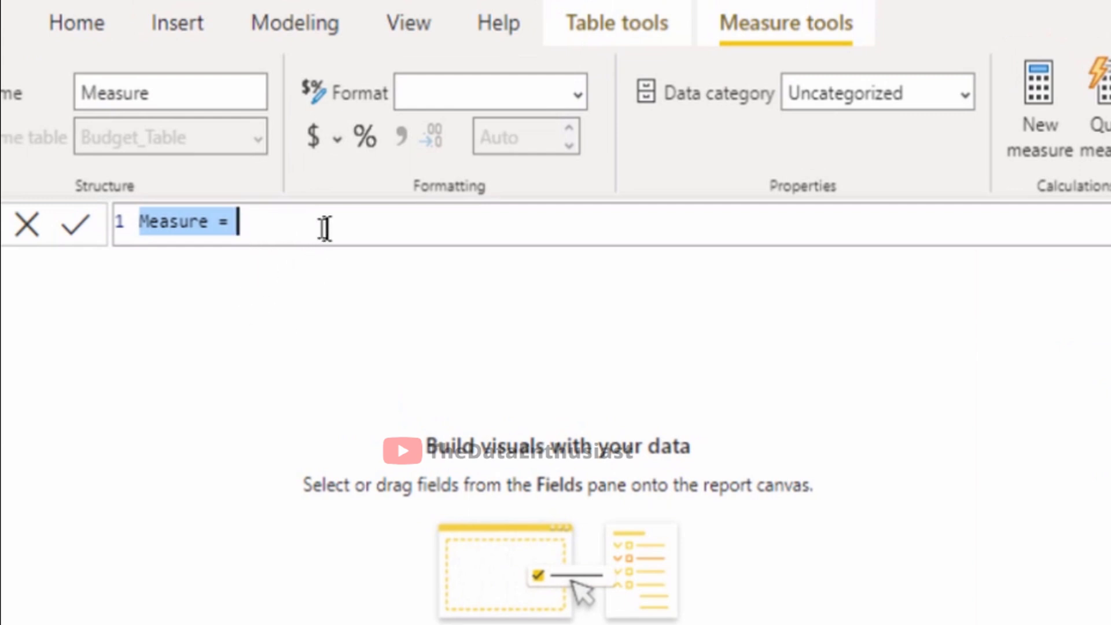
mouse_move(351, 229)
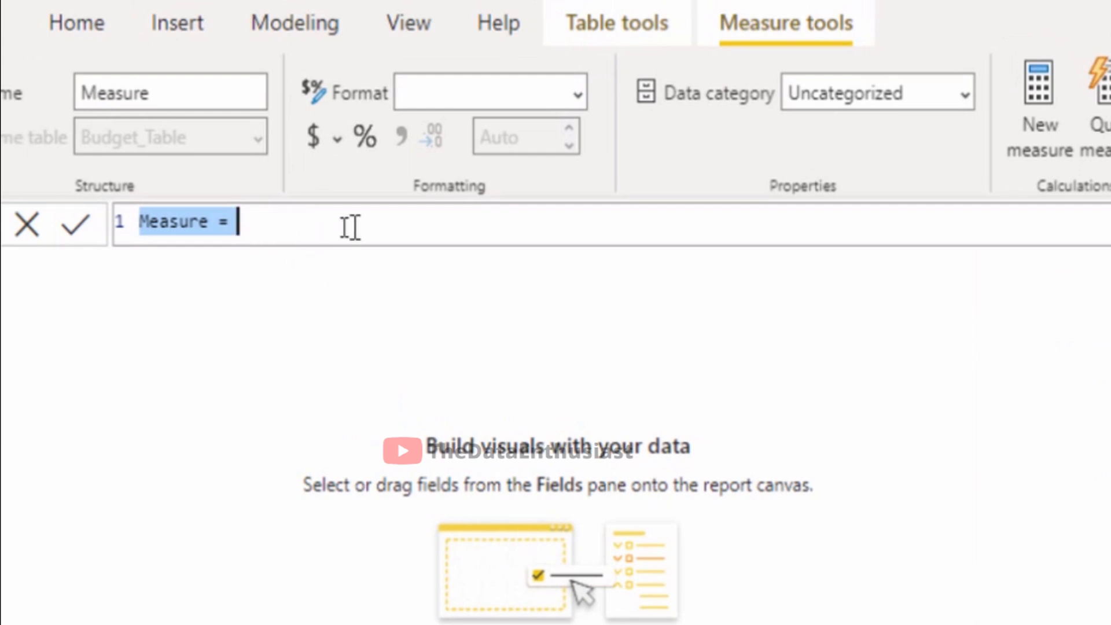
text(total sum)
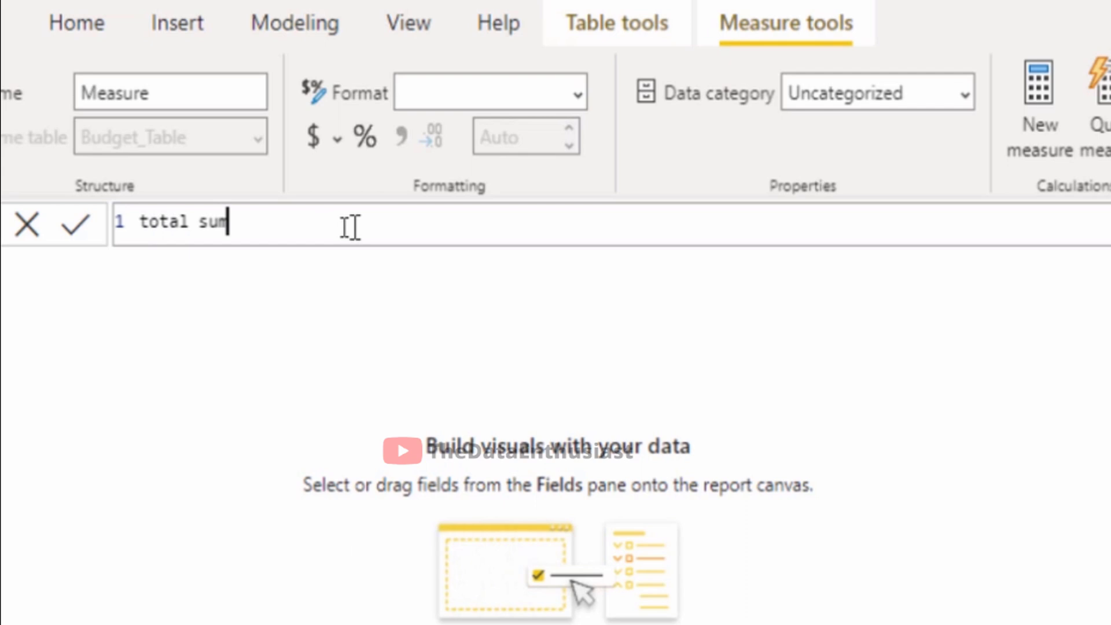
text(=)
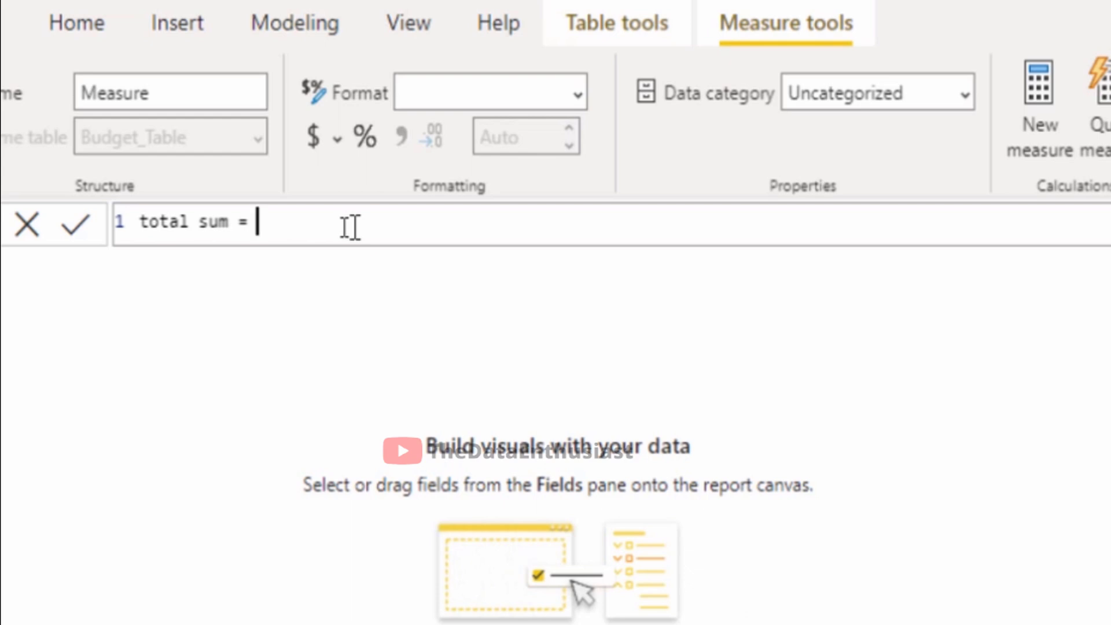
text(S)
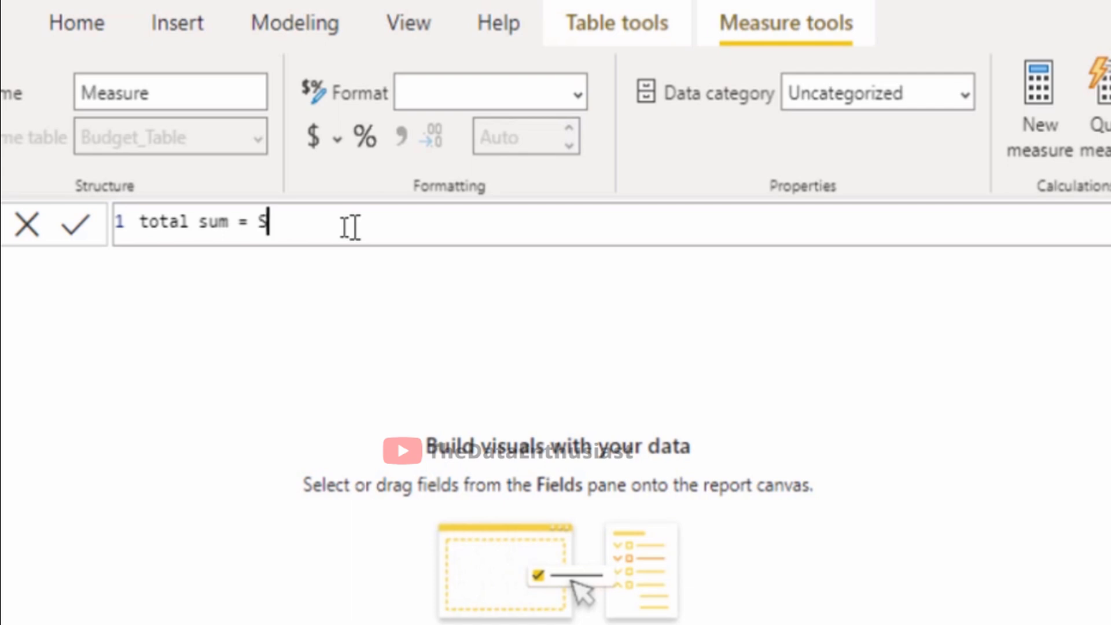
text(UM()
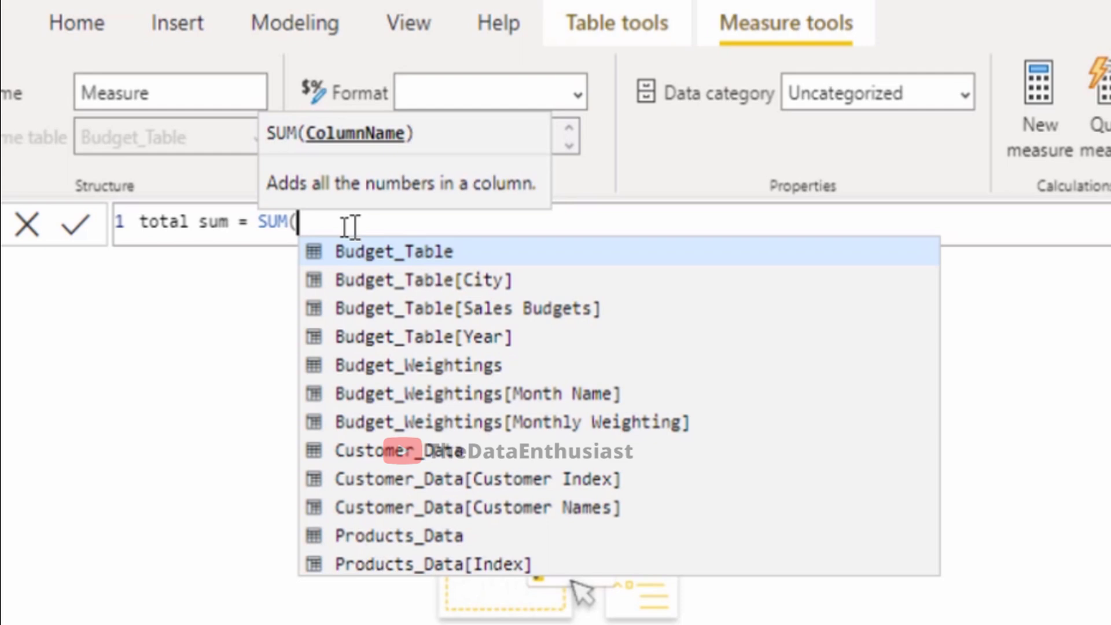
- Complete the total sum measure with Sales_Data[Total Revenue] and commit it to Budget_Table
text(rev)
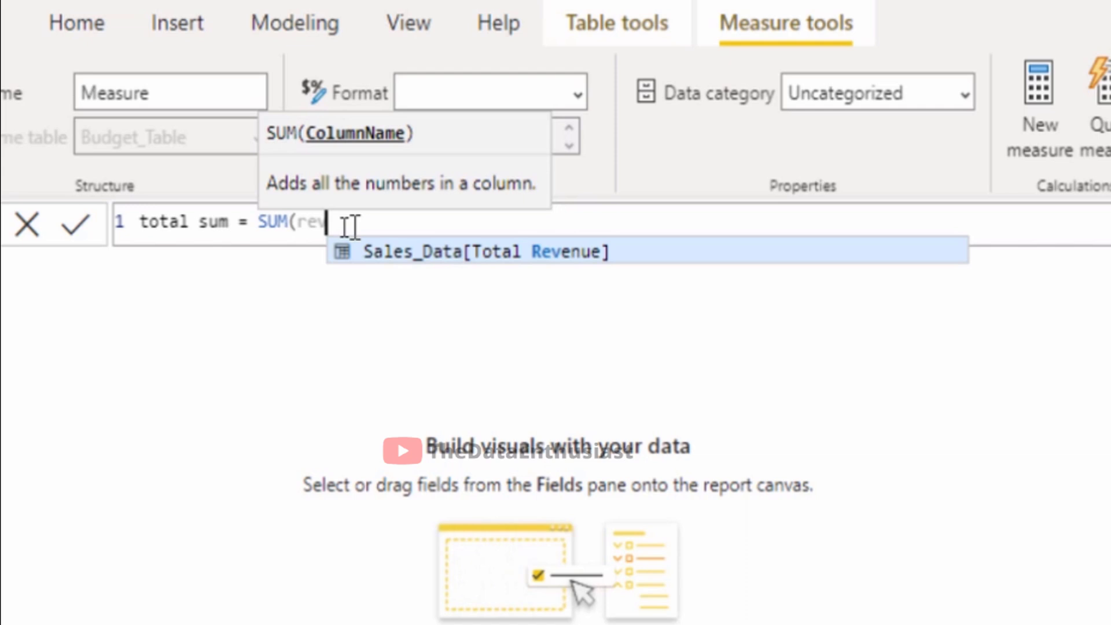
mouse_move(440, 290)
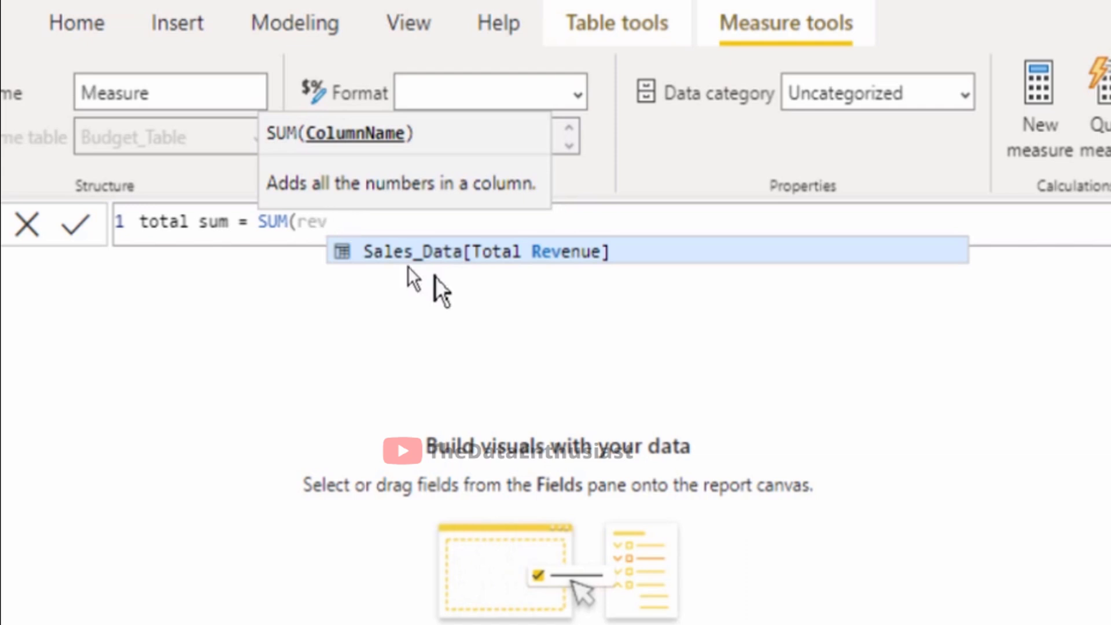
mouse_move(708, 381)
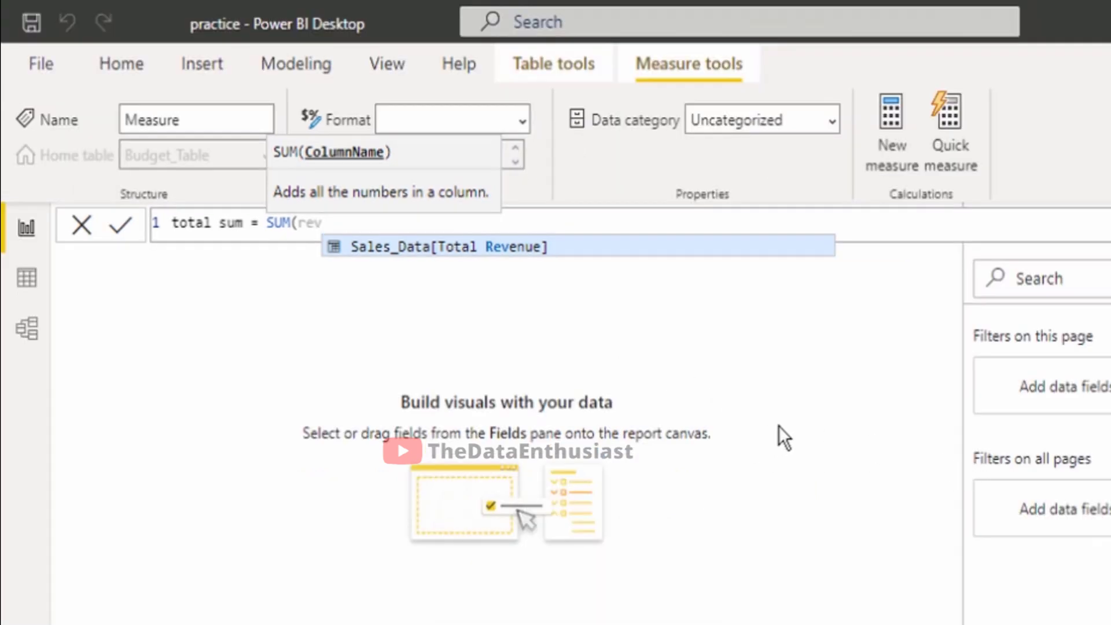
mouse_move(802, 437)
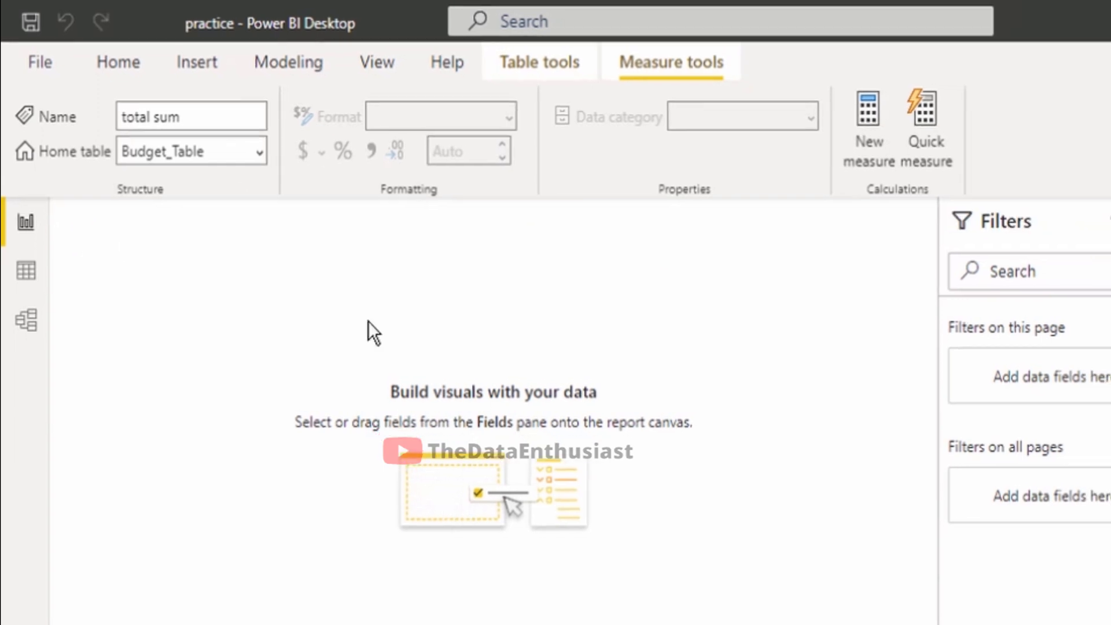
click(81, 43)
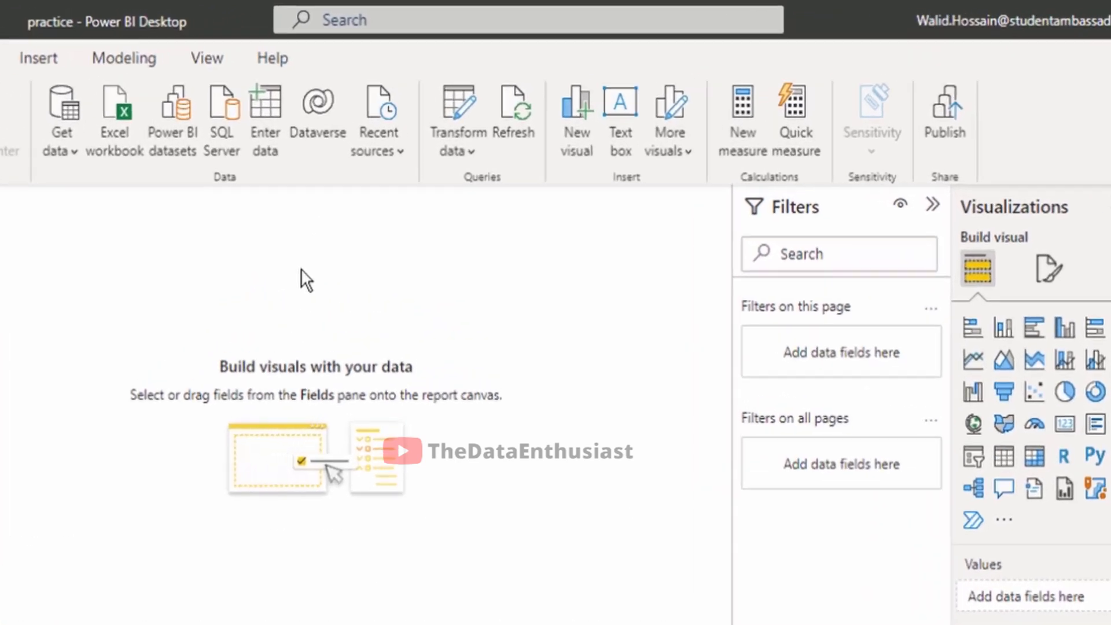
mouse_move(460, 117)
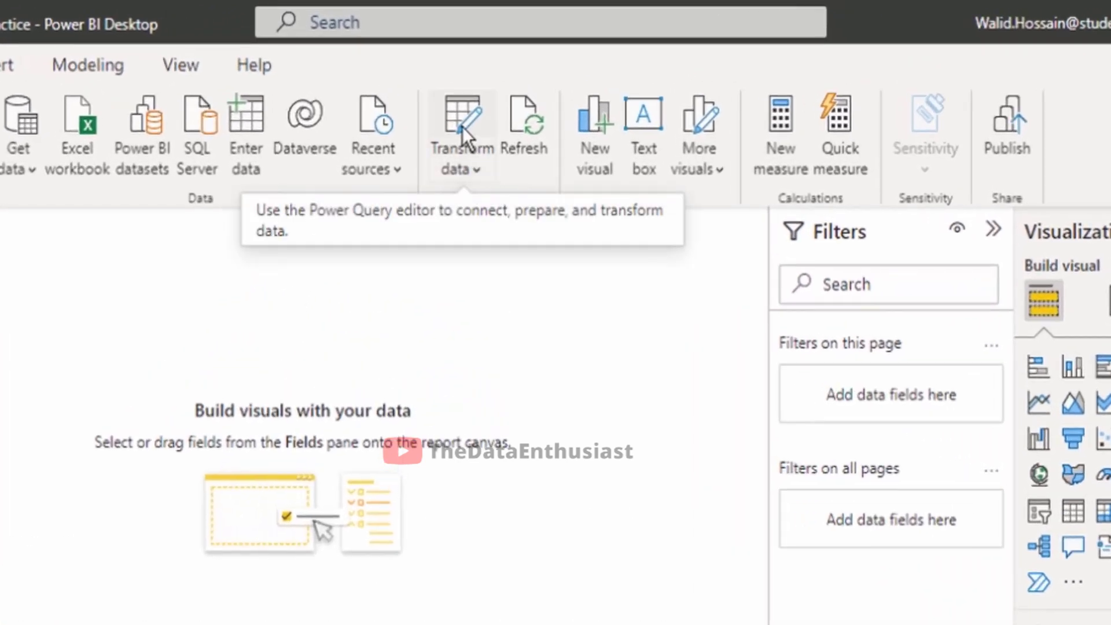
- Launch the Power Query Editor via Transform data
click(462, 127)
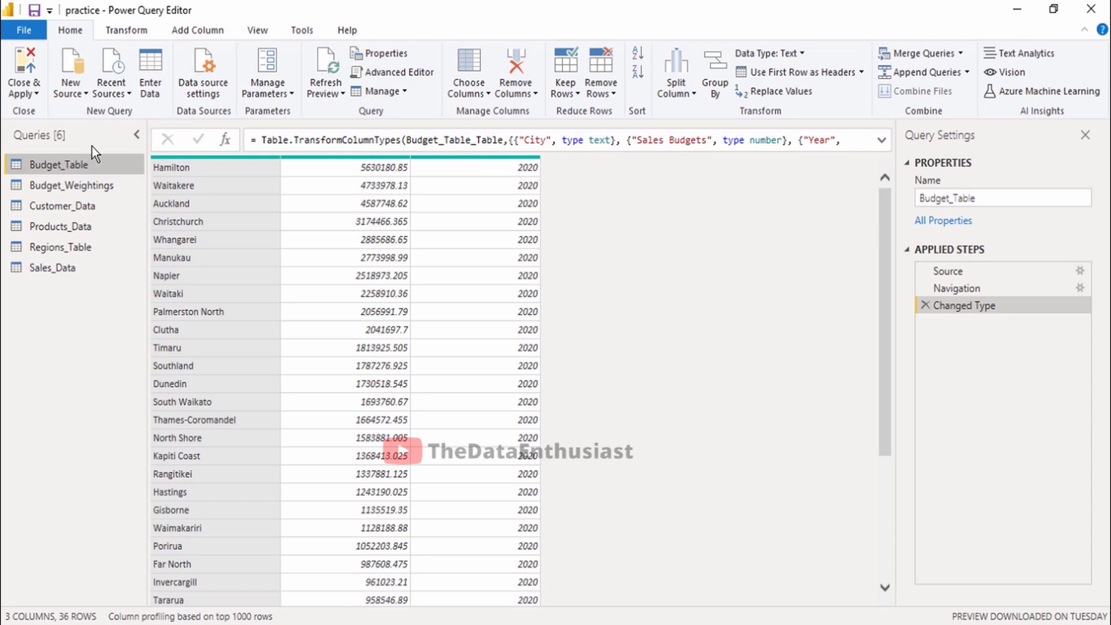
mouse_move(113, 314)
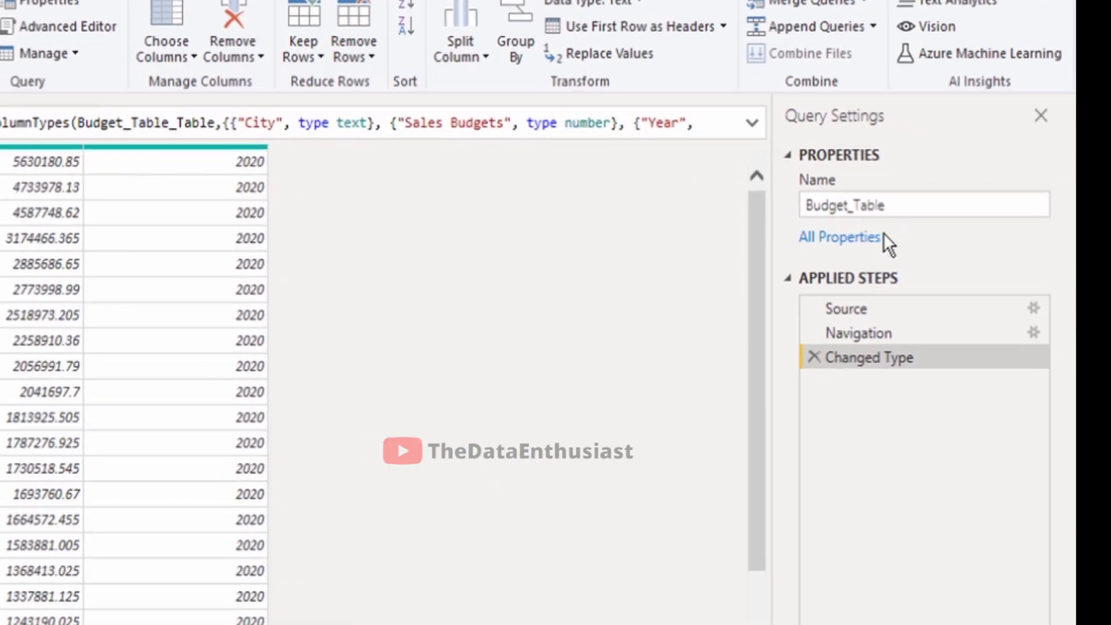
- Rename Budget_Table to Budget and Budget_Weightings to Budget Weightings
click(921, 205)
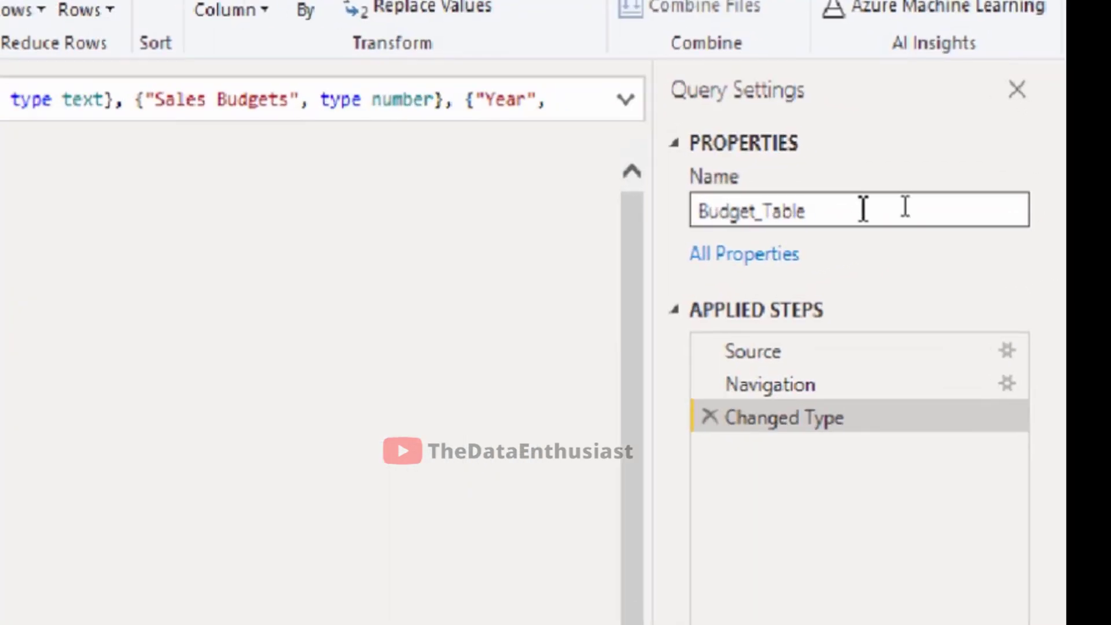
double_click(775, 209)
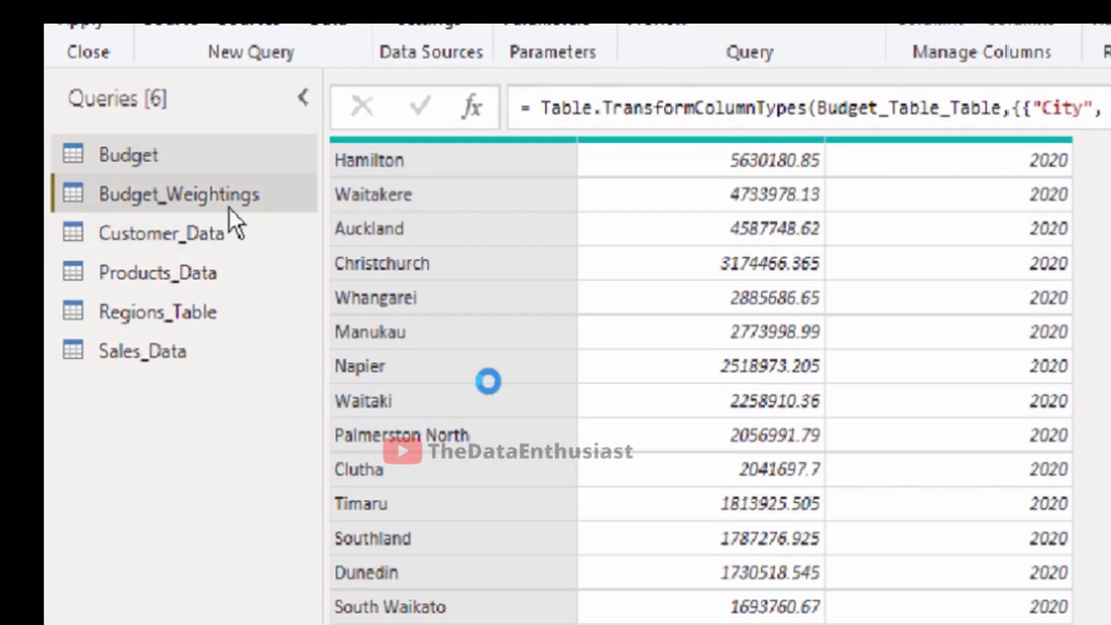
click(180, 194)
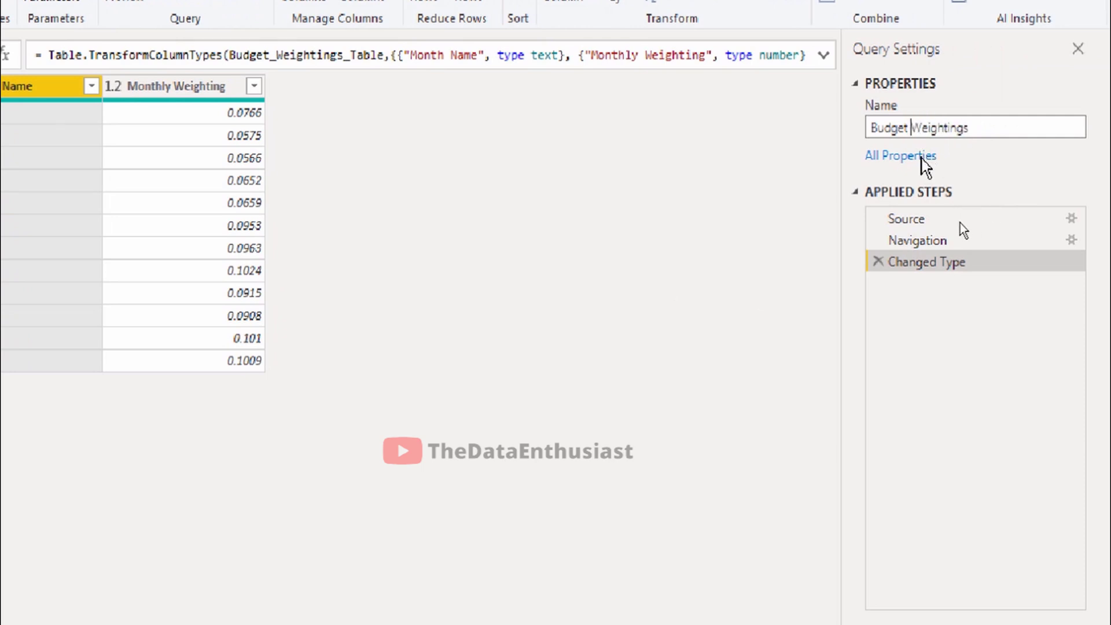
click(78, 137)
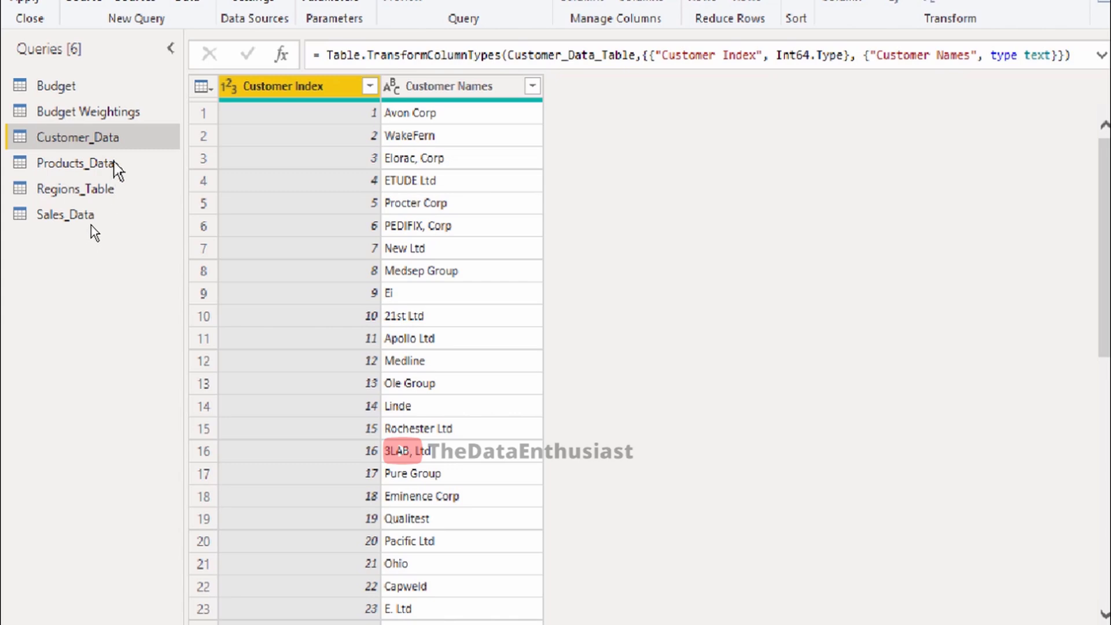
- Shorten the Customers and Products query names and select Sales_Data for renaming
click(77, 162)
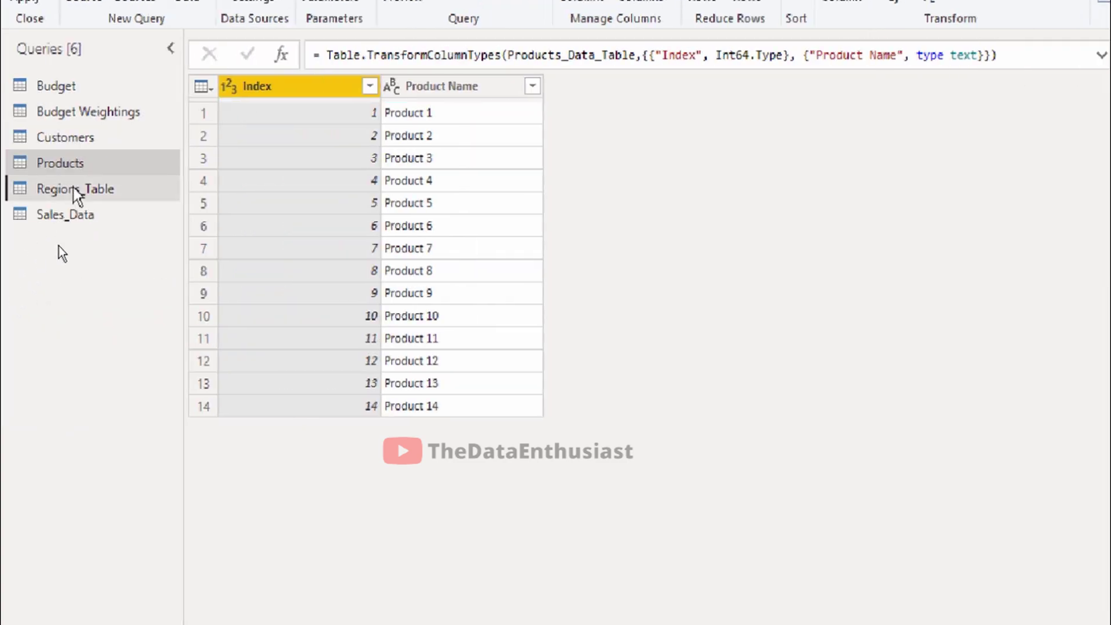
click(76, 189)
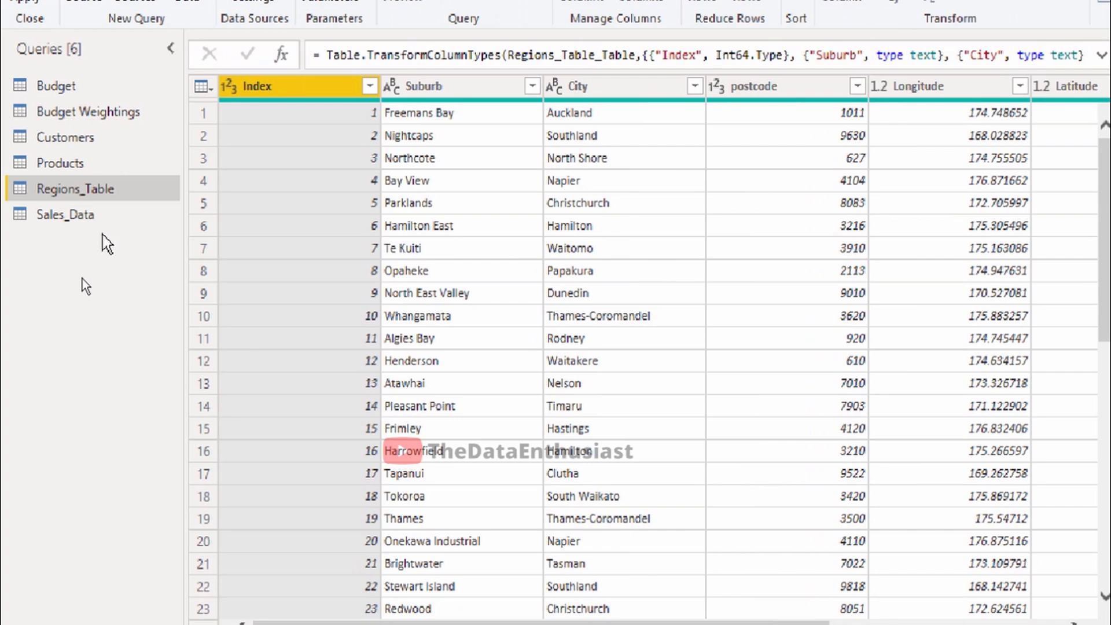
click(65, 214)
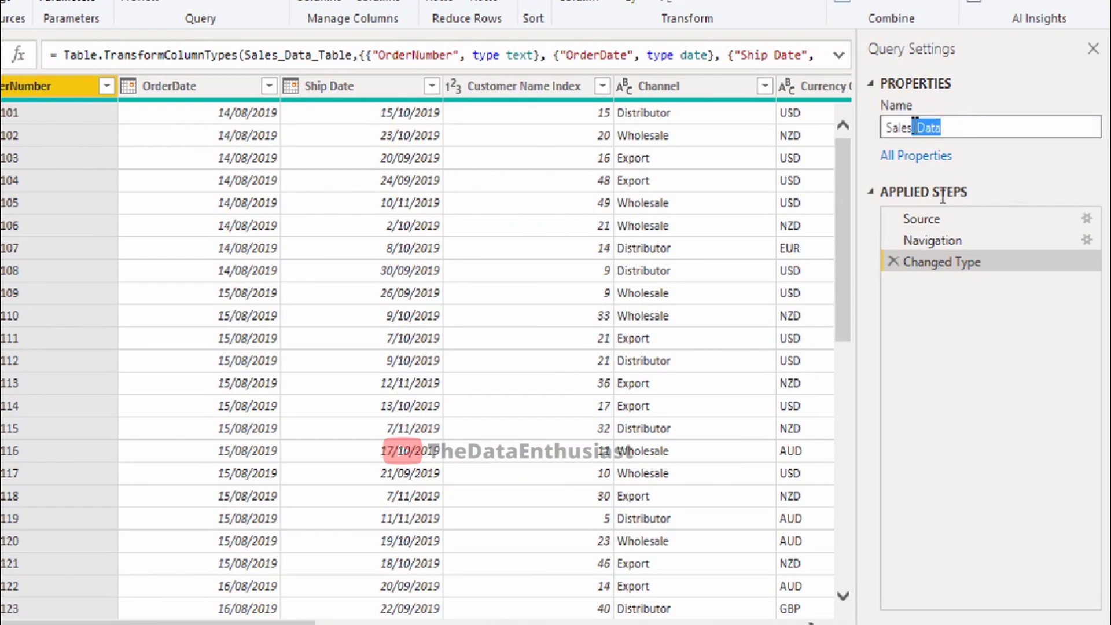
- Rename Sales_Data to Sales and its Unit Price column to Total Unit Price
key(Delete)
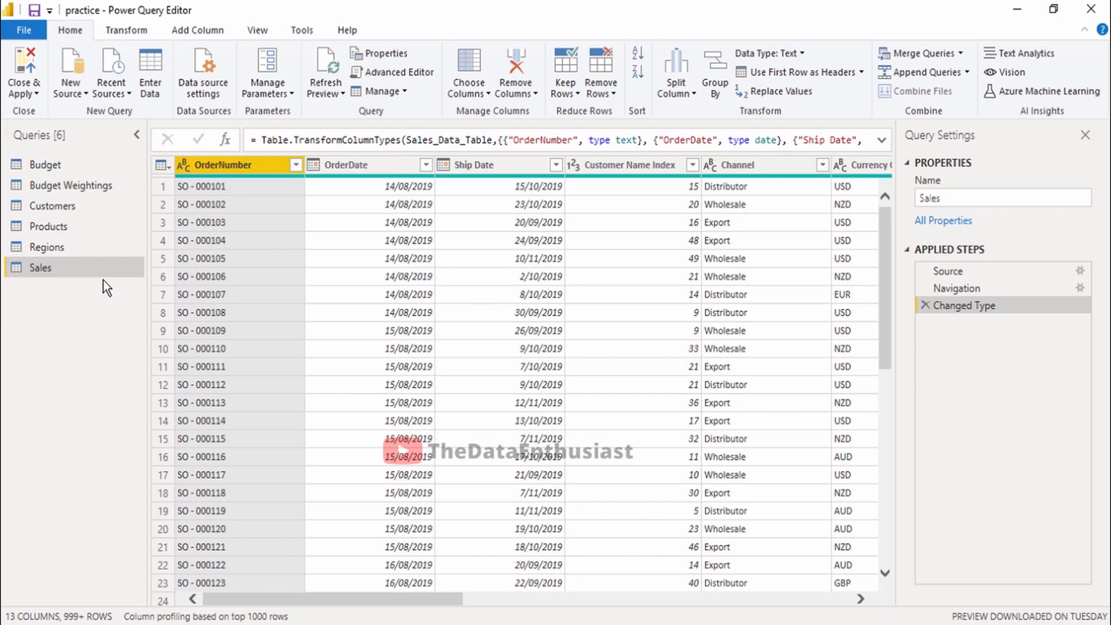
mouse_move(292, 608)
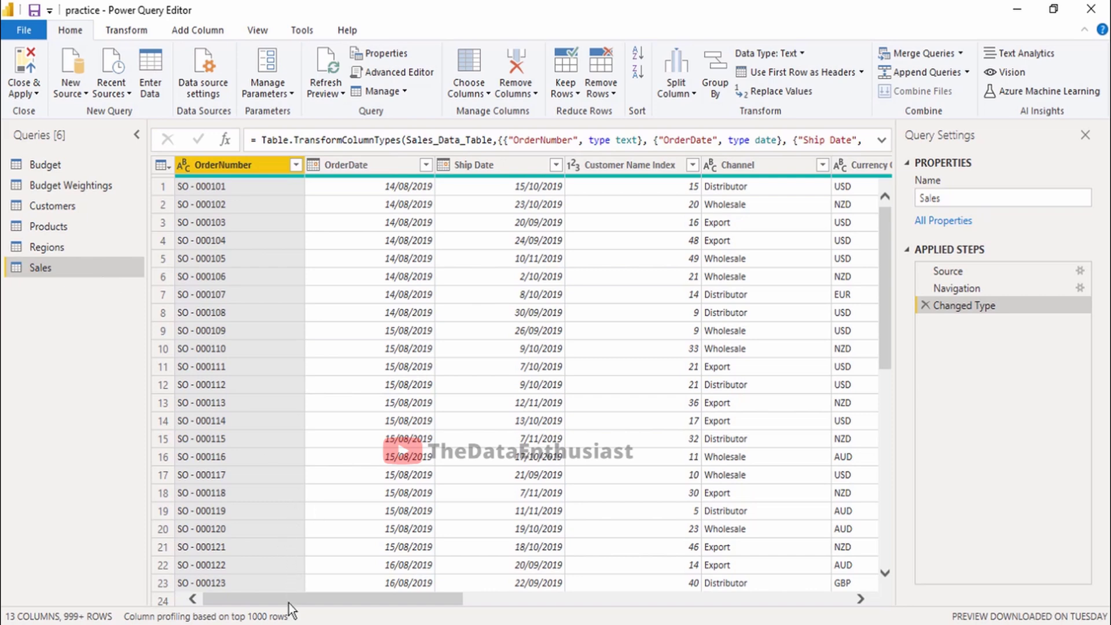
scroll(right, 3)
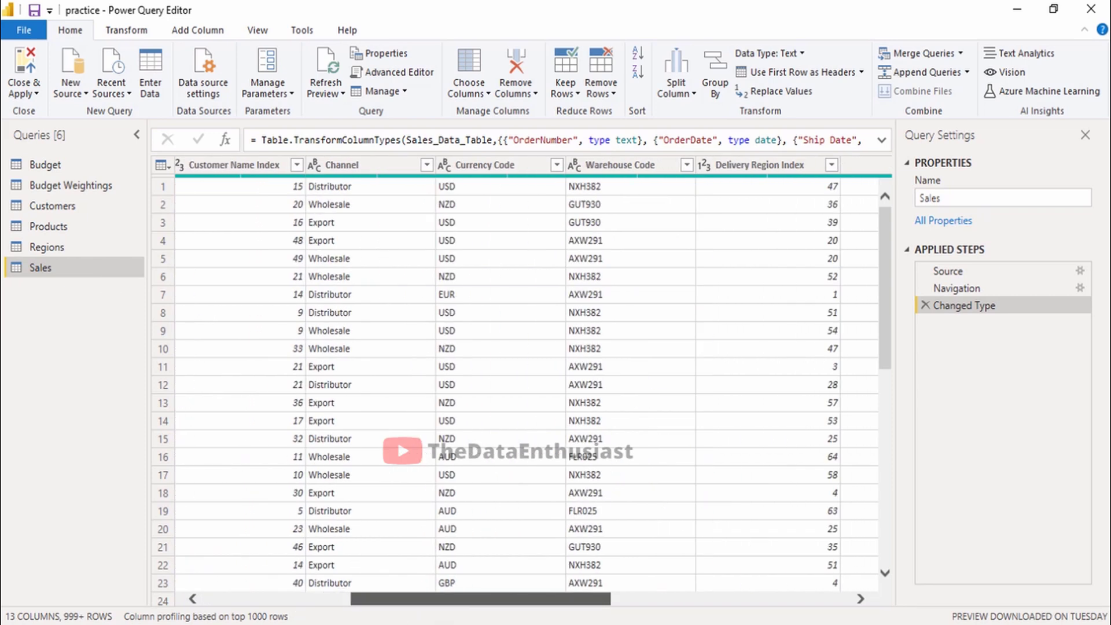
scroll(right, 3)
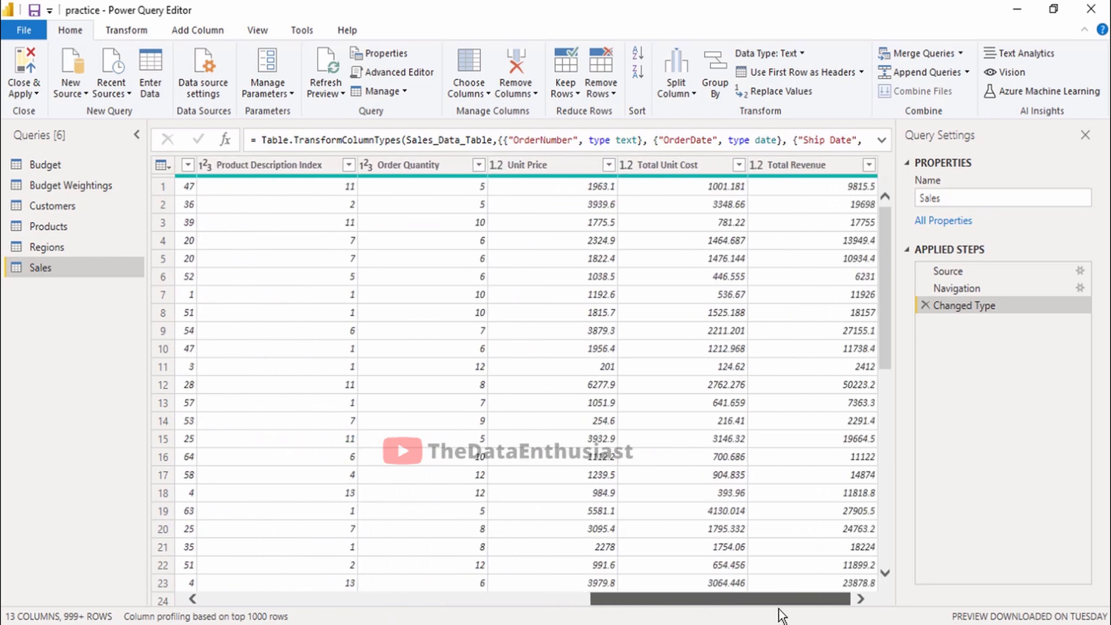
click(666, 164)
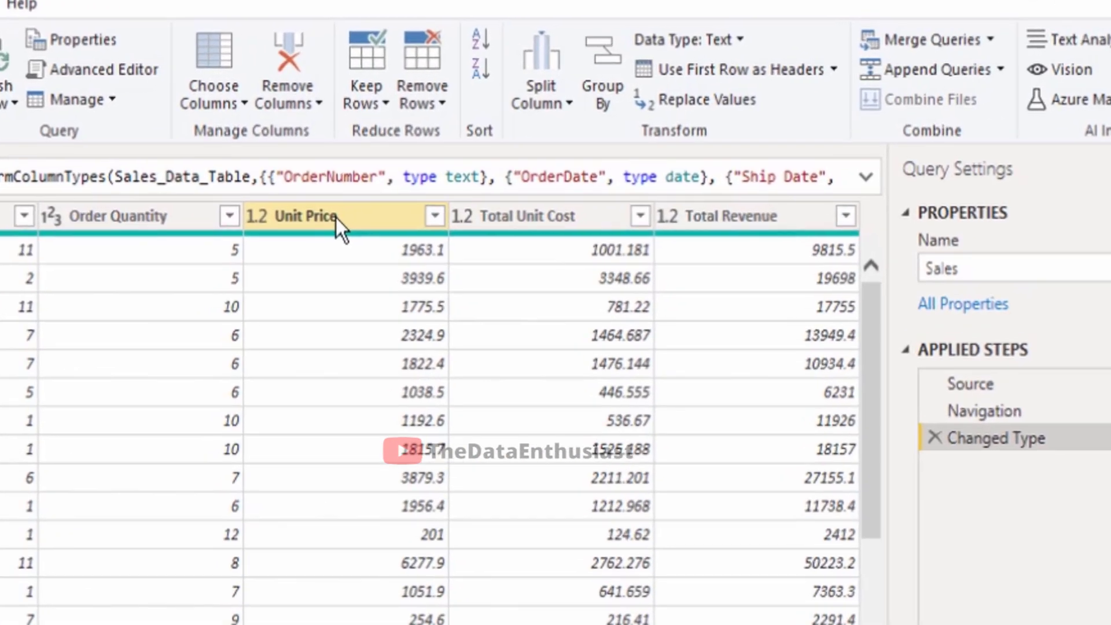
click(308, 216)
text(Total )
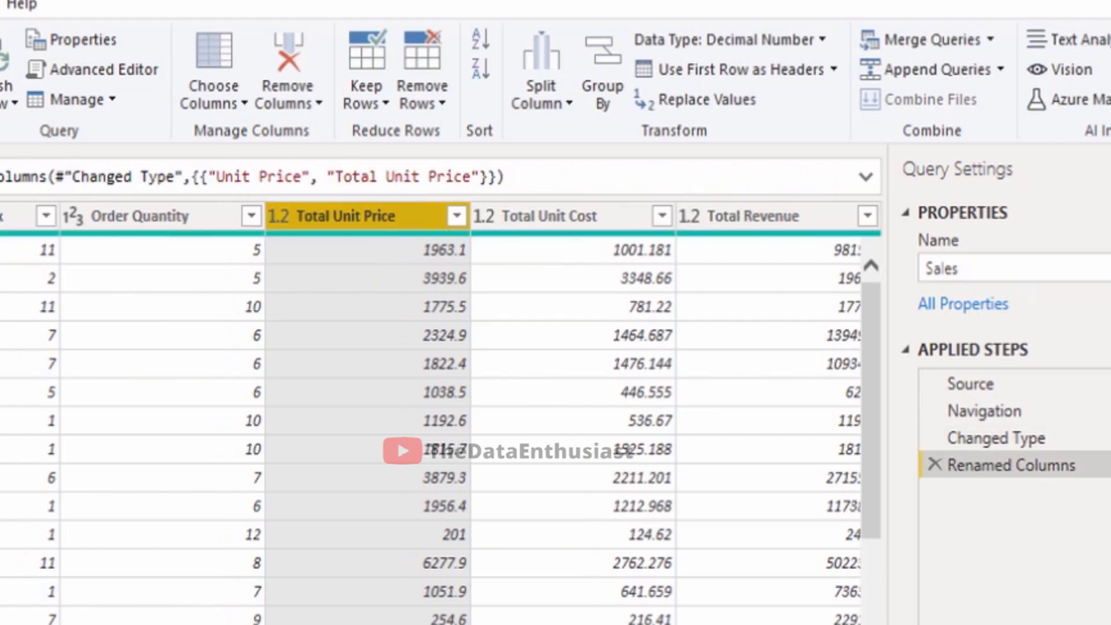
click(46, 247)
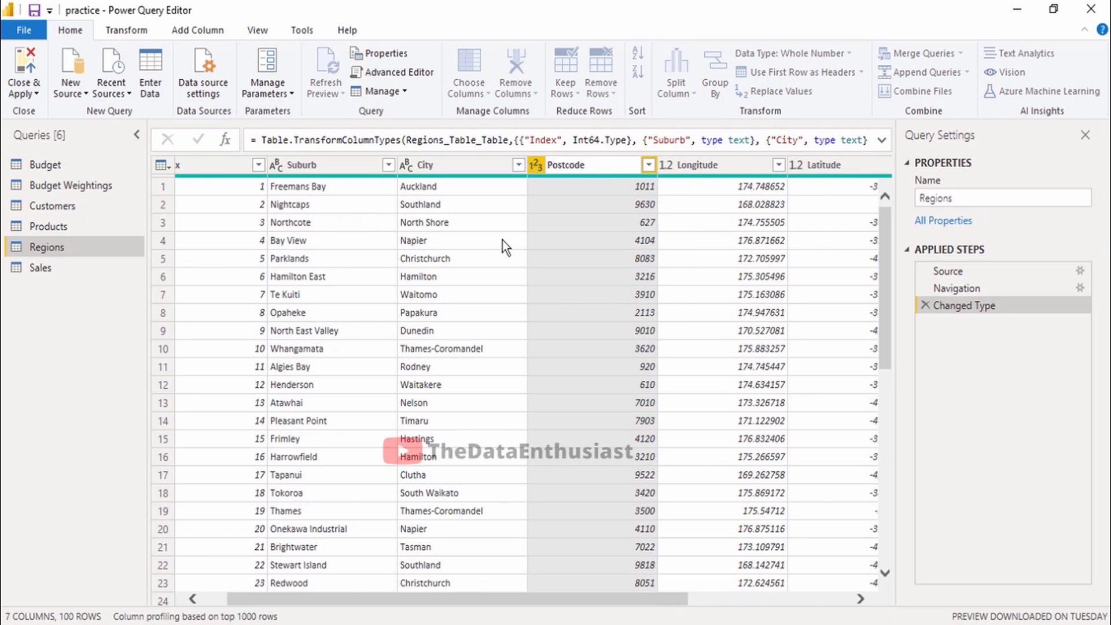
- Rename the Regions postcode column to Postcode and review the other queries
double_click(590, 164)
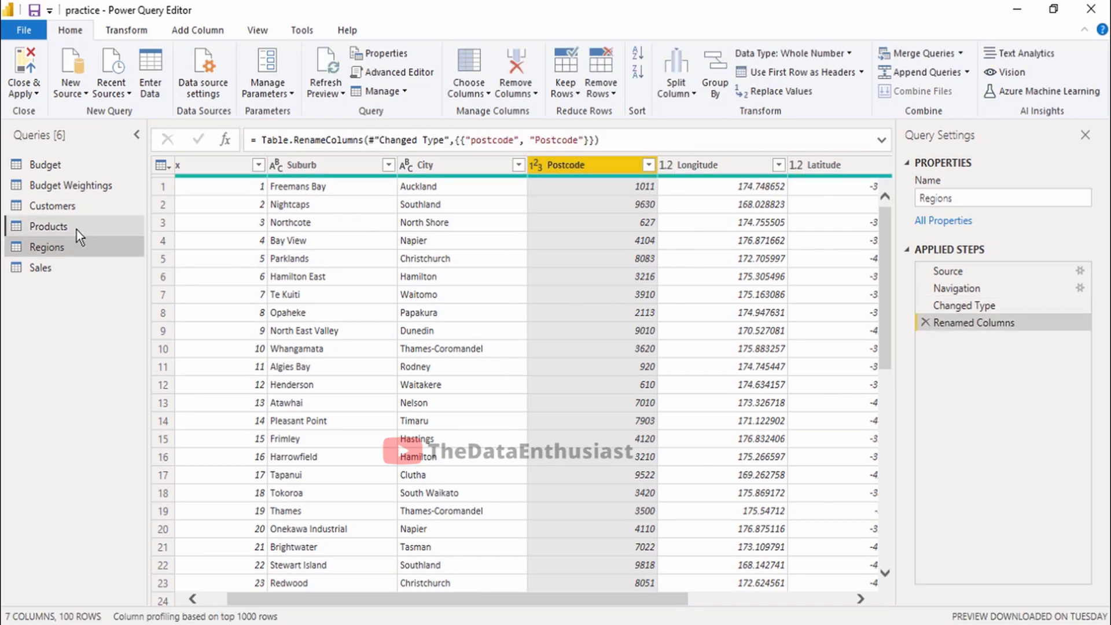
click(50, 206)
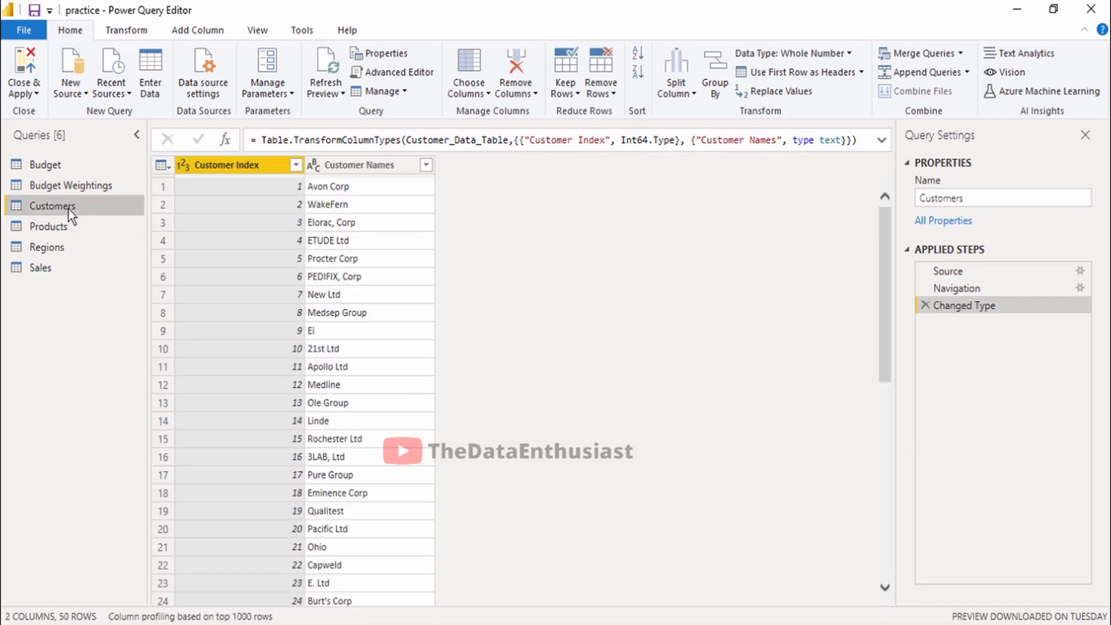
click(70, 185)
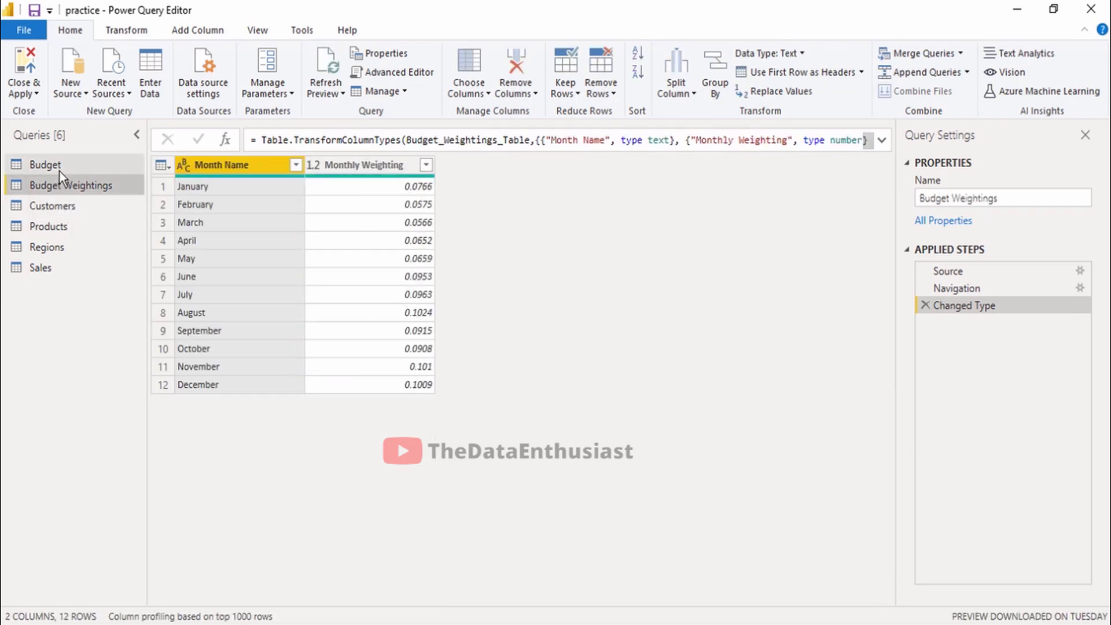
click(45, 165)
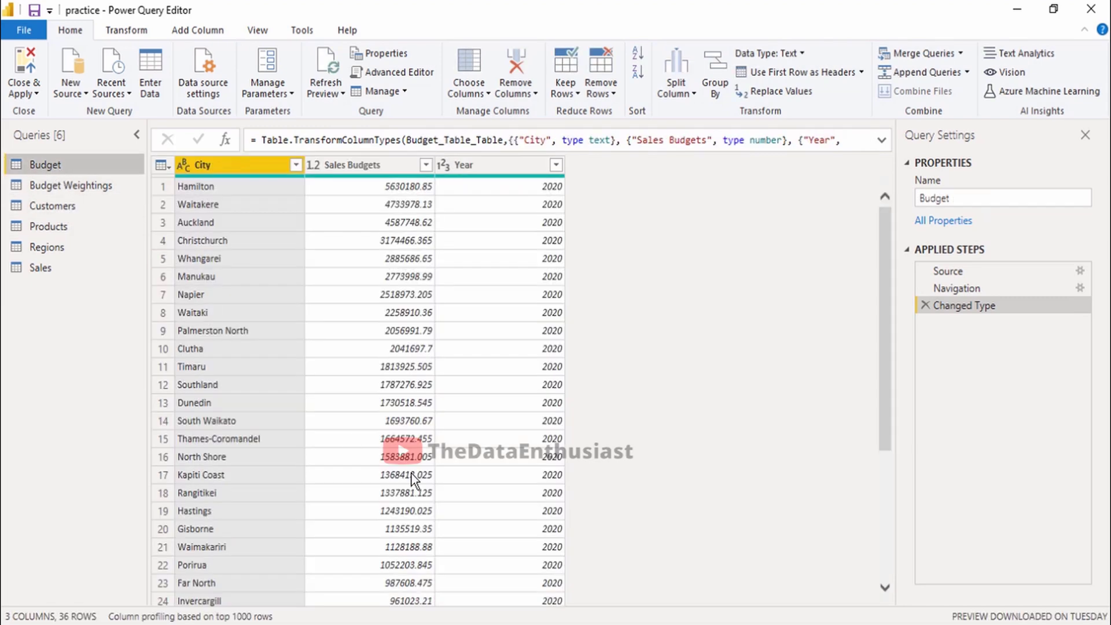
mouse_move(268, 392)
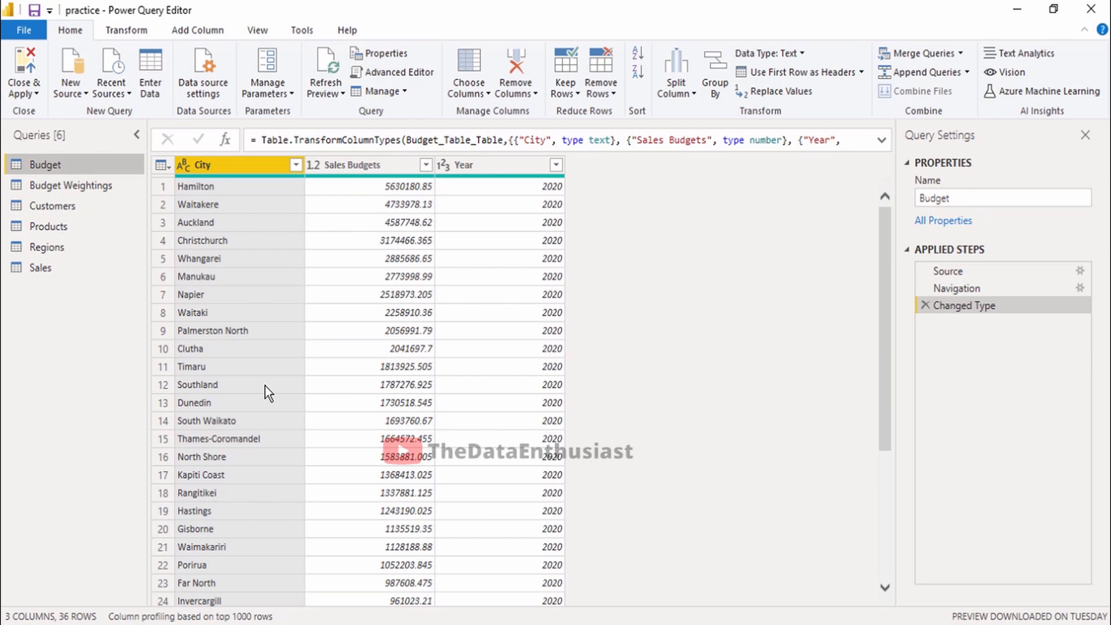
mouse_move(9, 91)
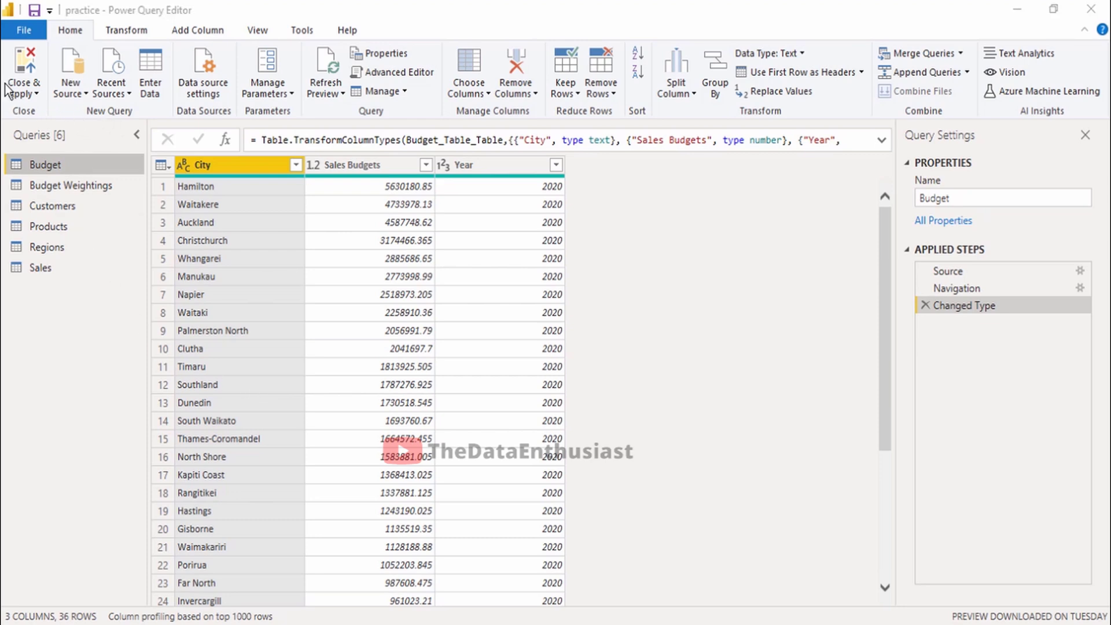
mouse_move(23, 71)
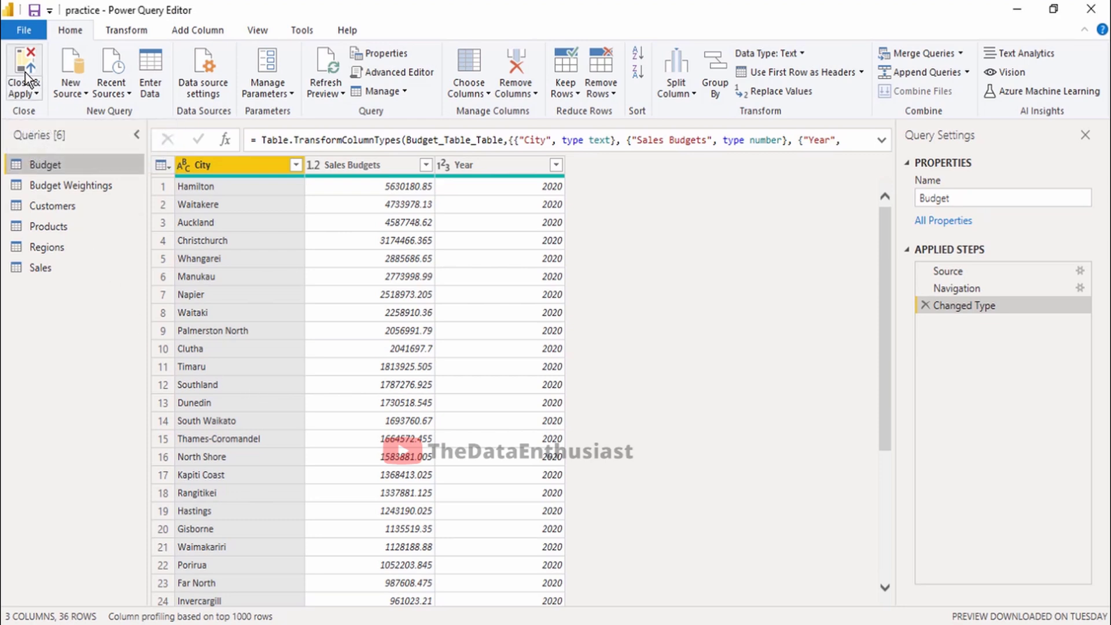
- Close & Apply to load the renamed queries into the model
click(23, 70)
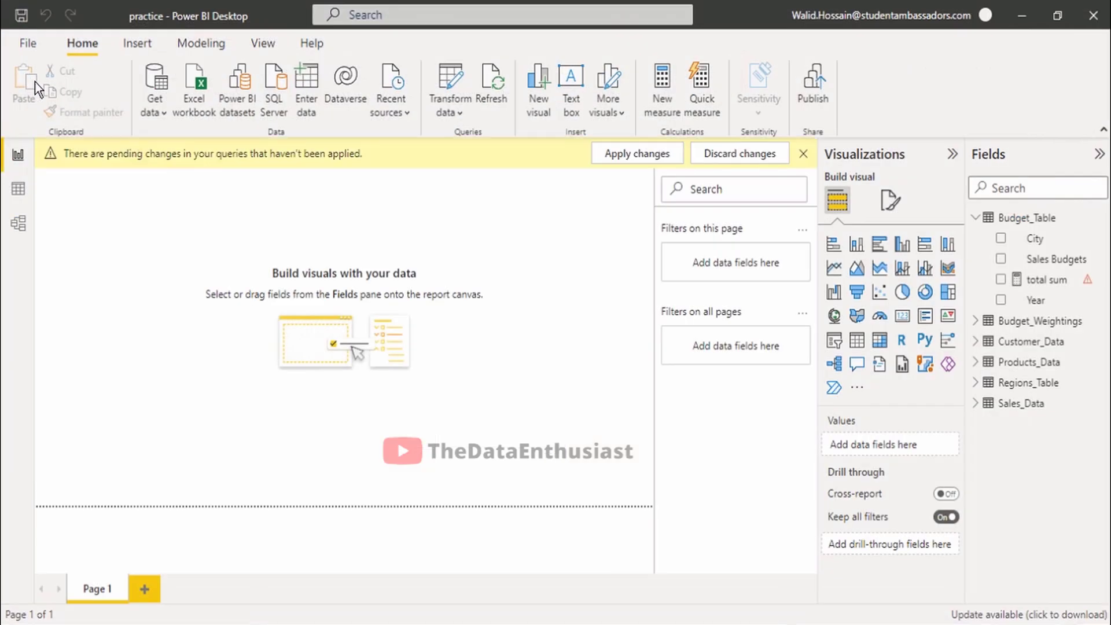
click(636, 153)
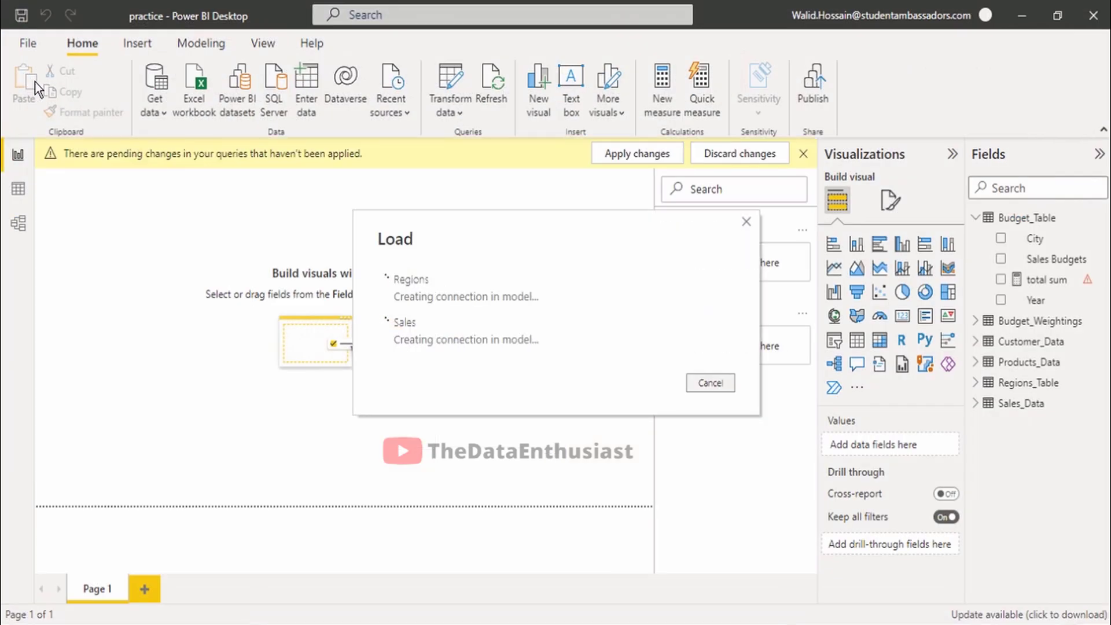